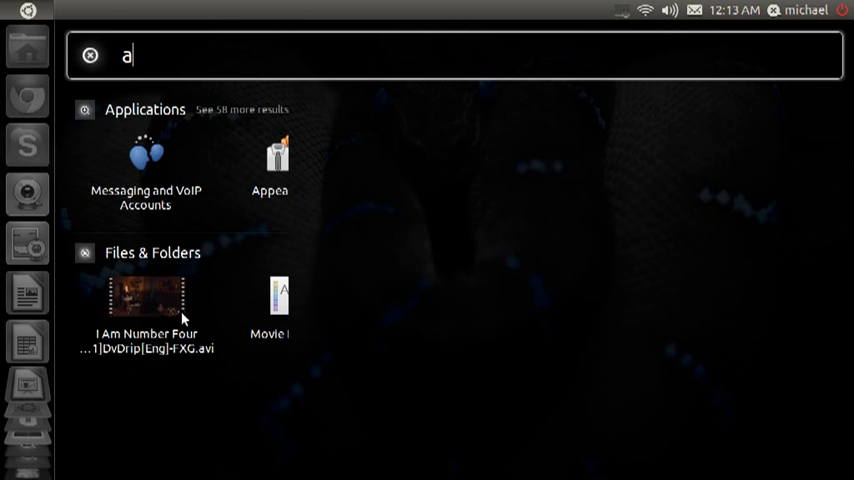
- Search the Dash for 'add' to find the Additional Drivers tool
type("dd")
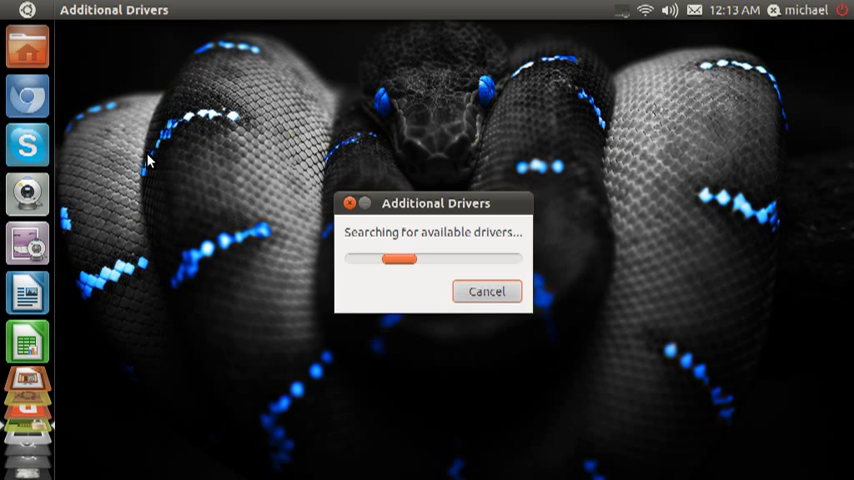
- Launch Additional Drivers so it scans and lists the Broadcom STA wireless driver
left_click(488, 292)
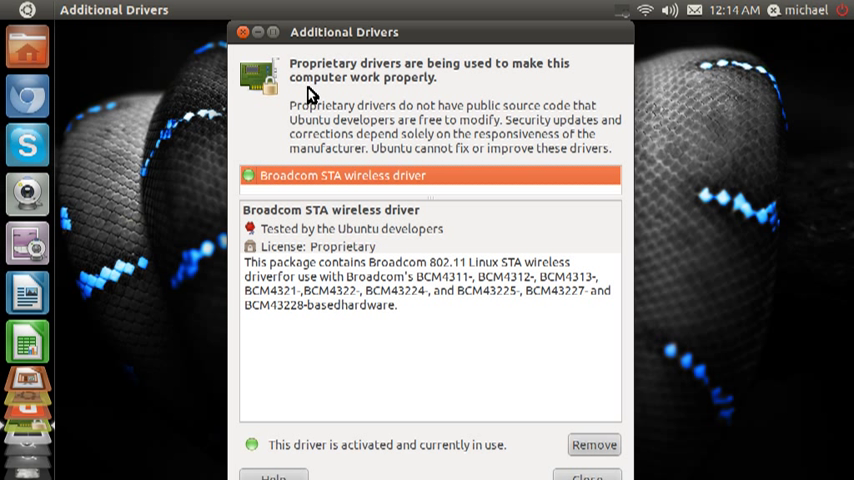
mouse_move(252, 176)
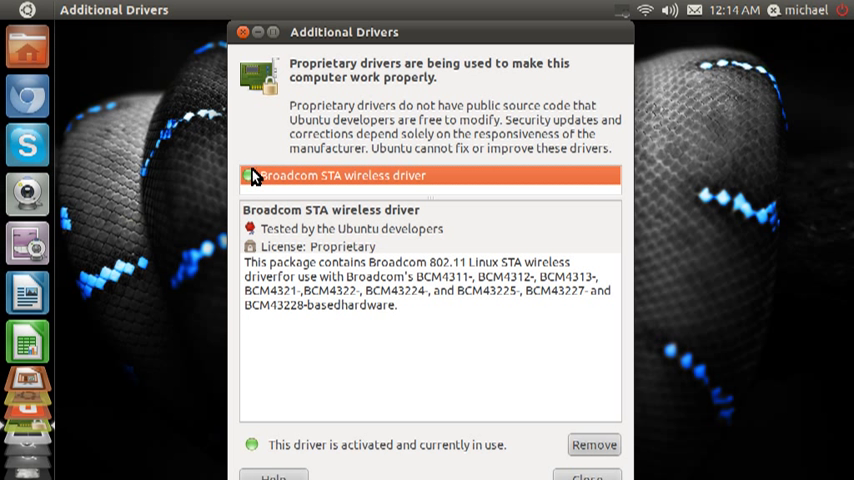
mouse_move(258, 184)
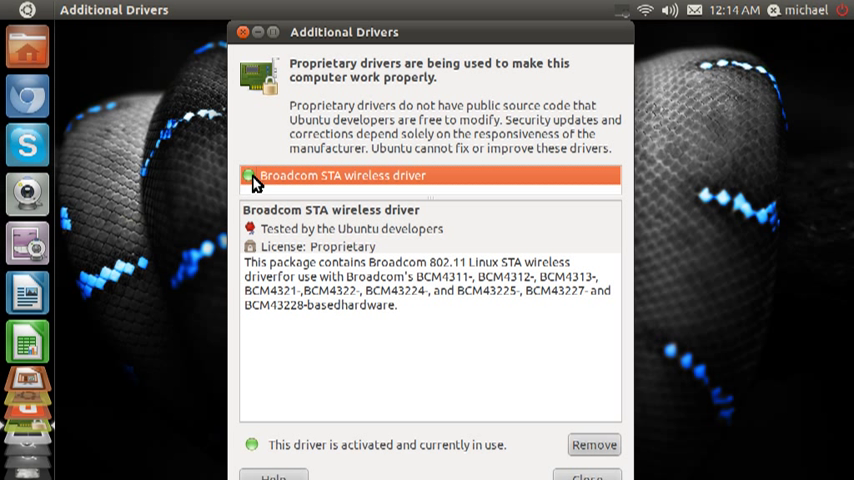
mouse_move(288, 182)
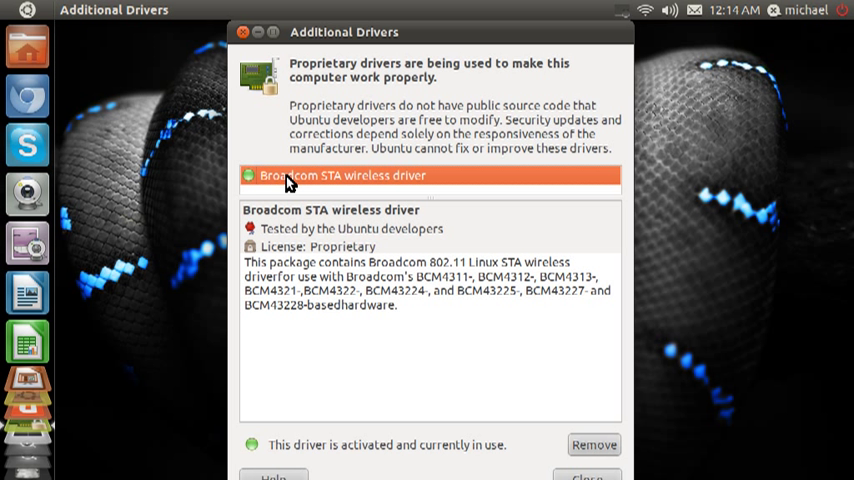